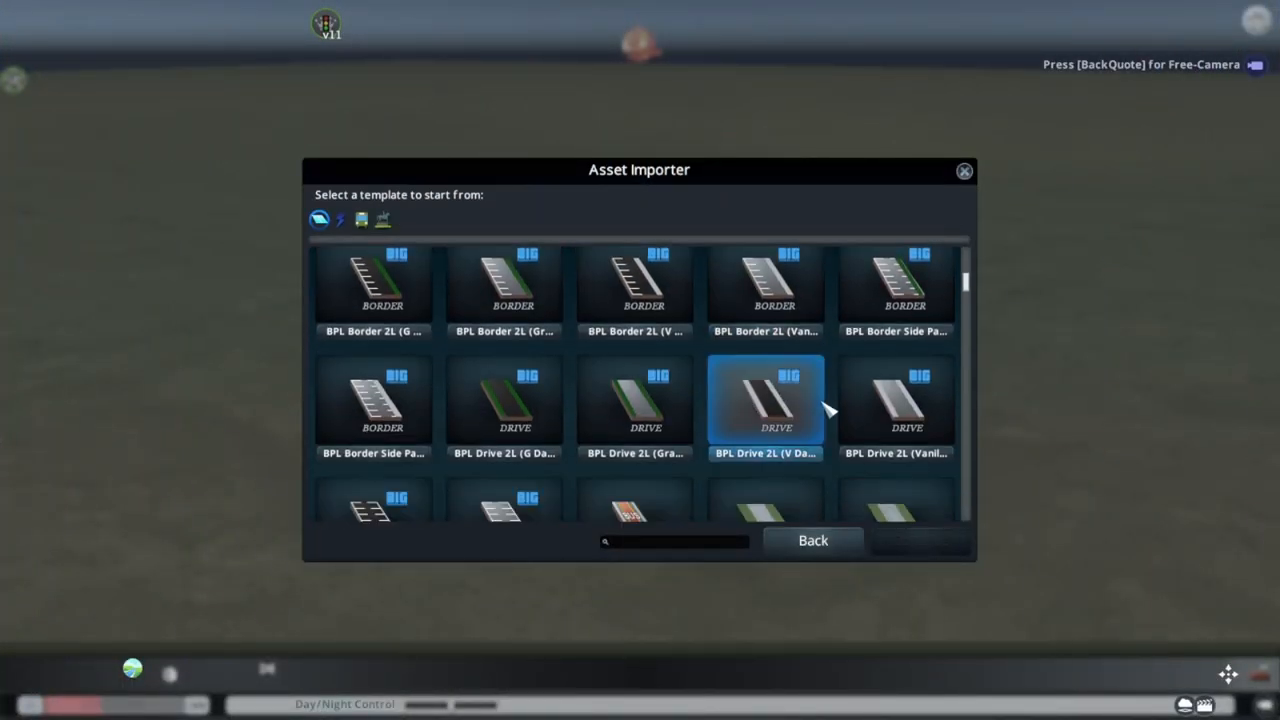
# Step: Load a road template in Asset Importer and dismiss the 'What's new in Road Builder' notes
pyautogui.scroll(-3)
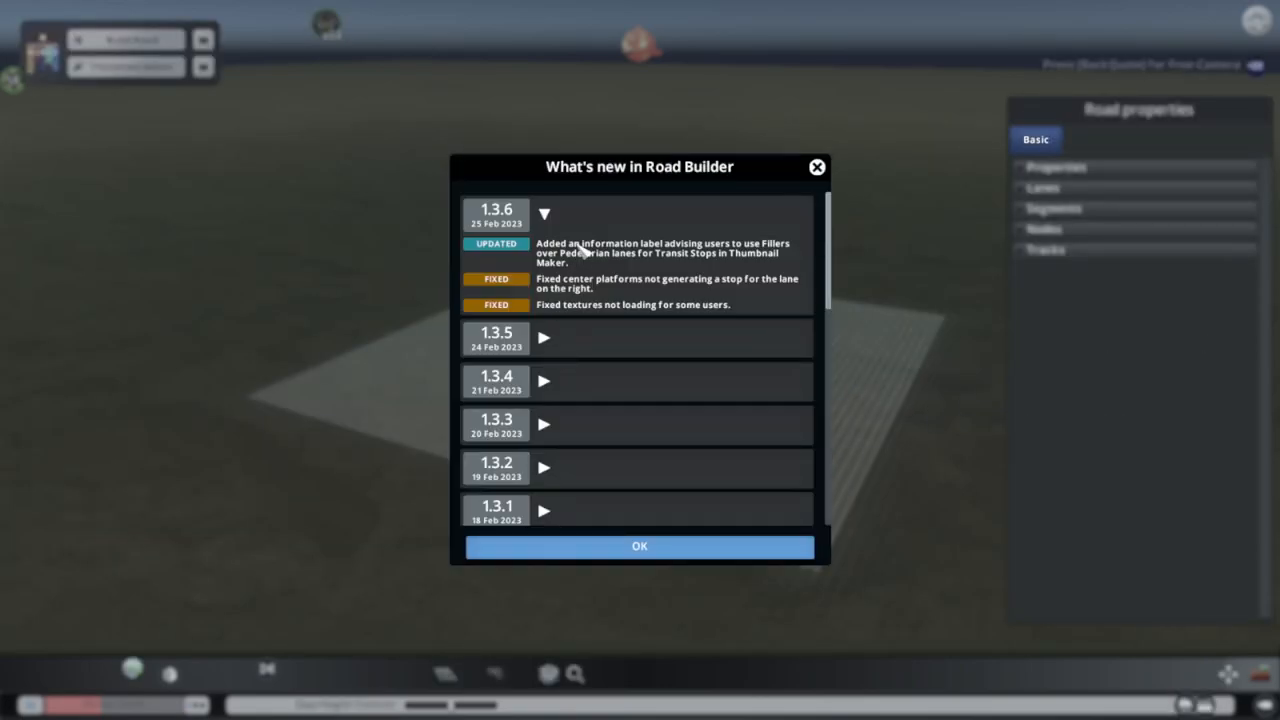
pyautogui.click(640, 546)
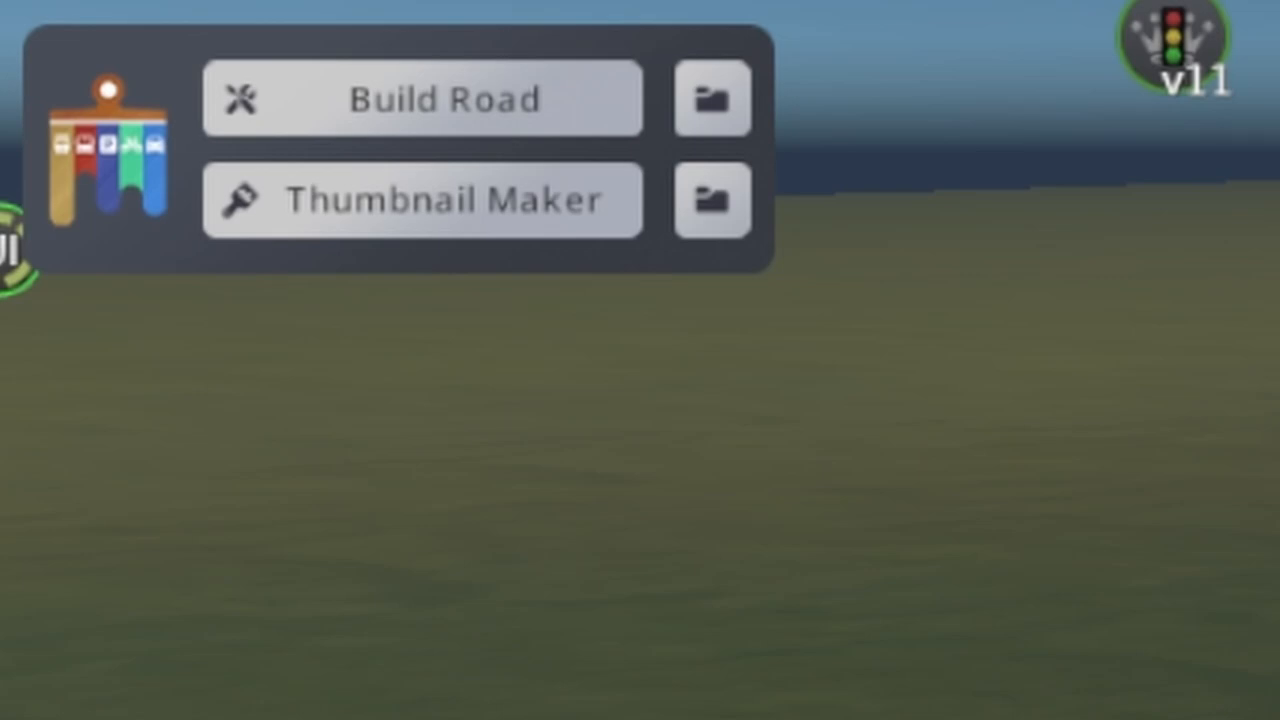
pyautogui.moveTo(420, 200)
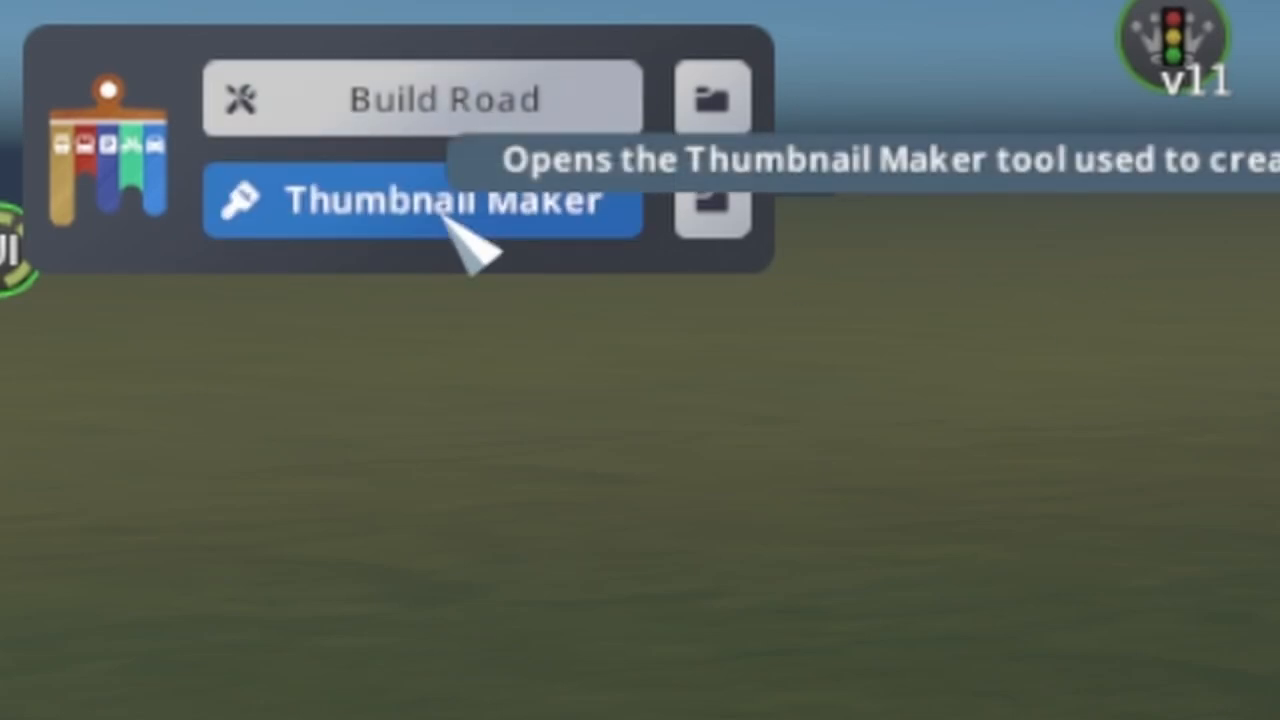
# Step: Launch the Thumbnail Maker and set the road's Ground Side Texture to Asphalt
pyautogui.click(420, 200)
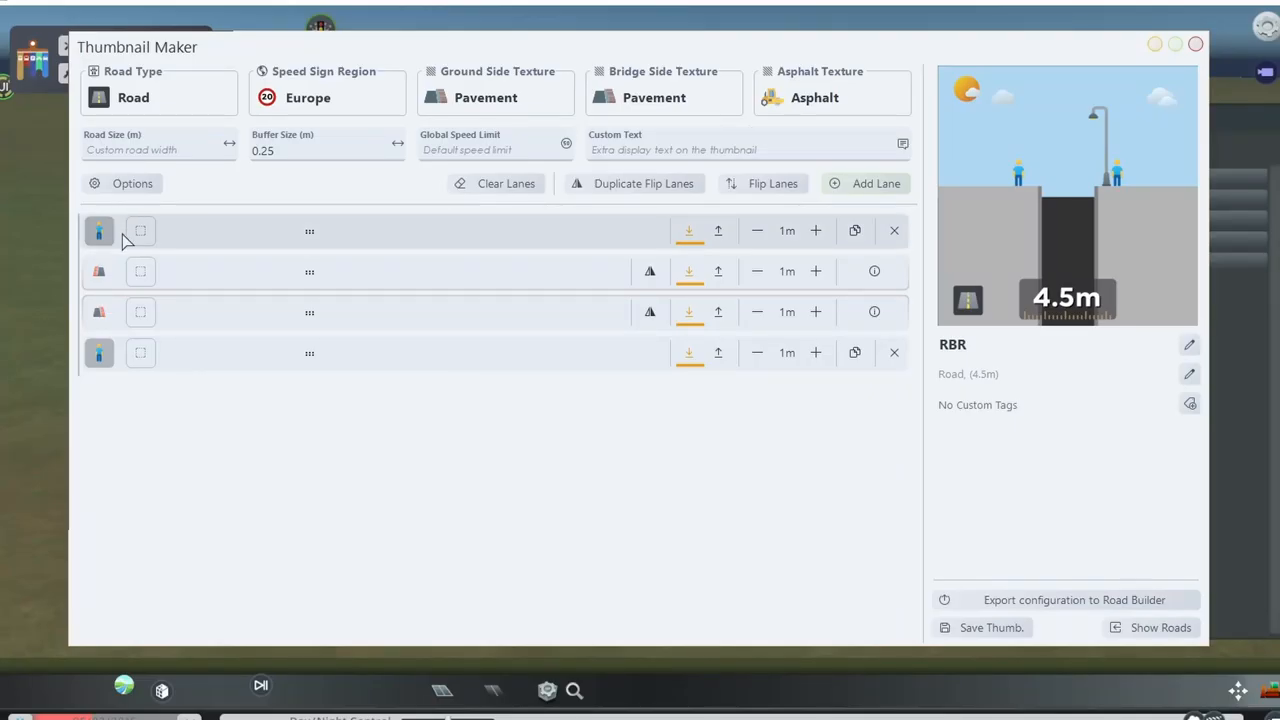
pyautogui.click(328, 96)
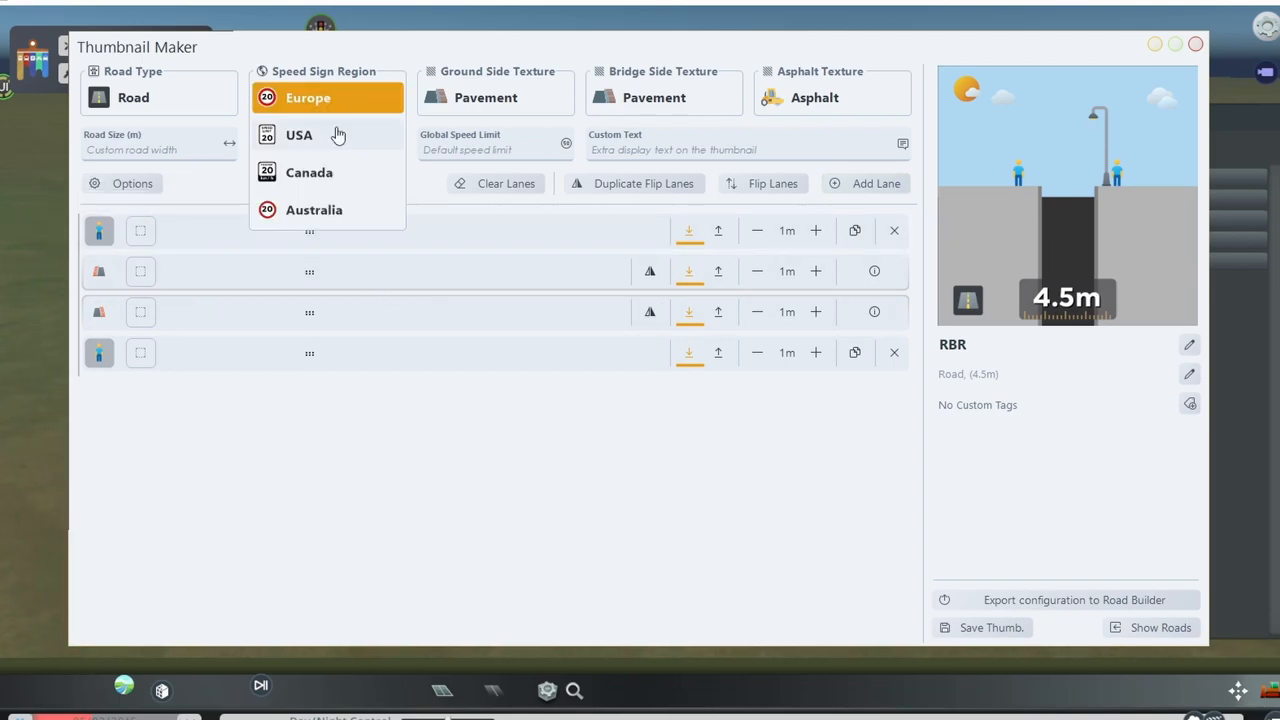
pyautogui.click(308, 172)
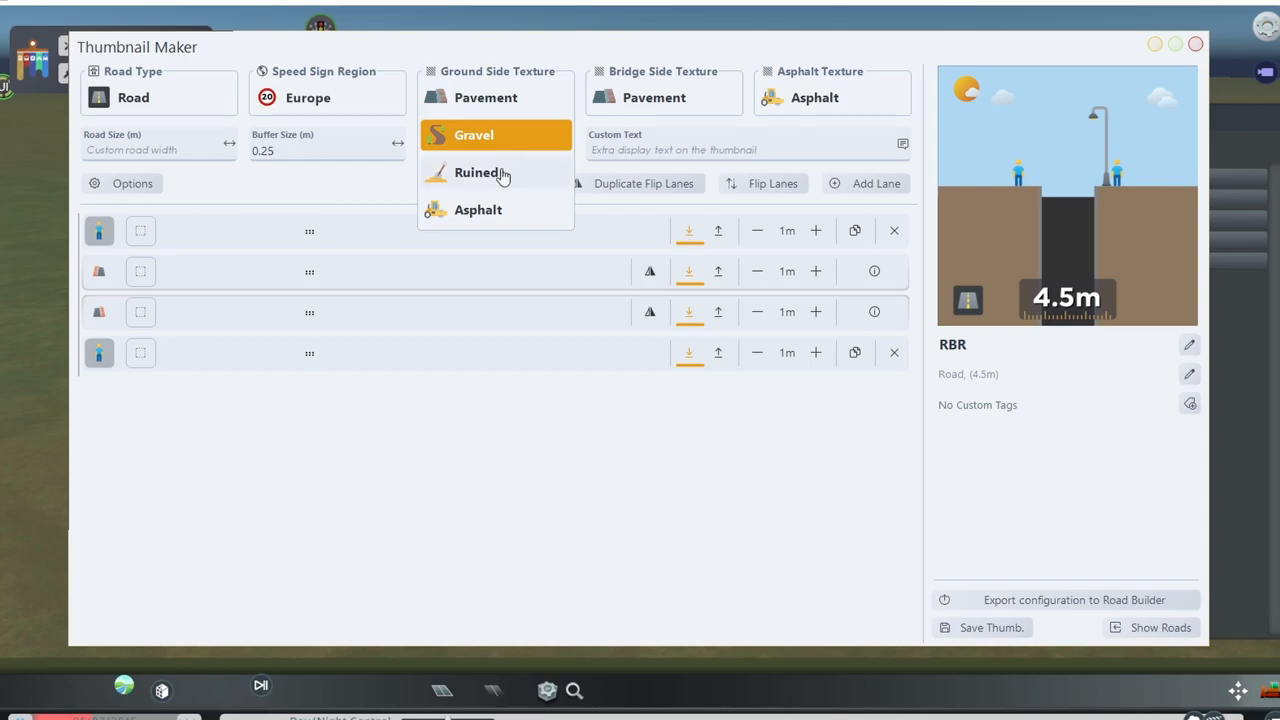
pyautogui.click(478, 210)
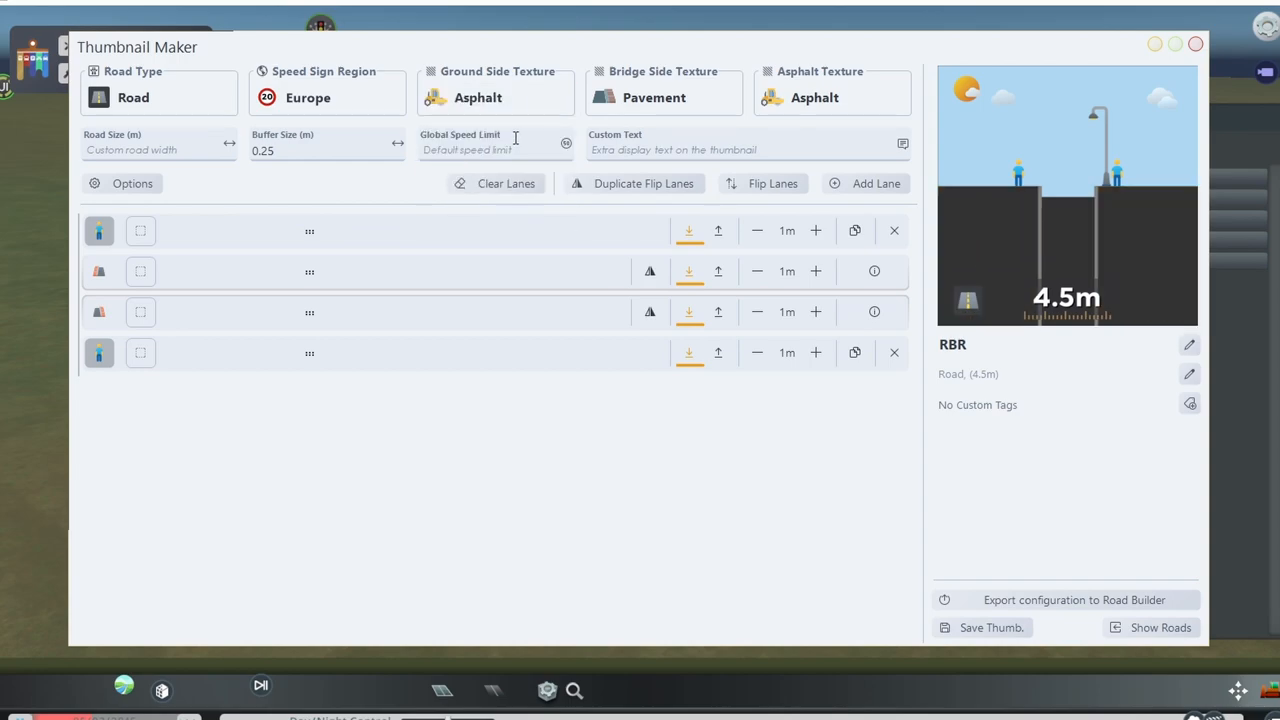
# Step: Add a bike lane, a filler and four car lanes from the Add Lane palette
pyautogui.click(876, 184)
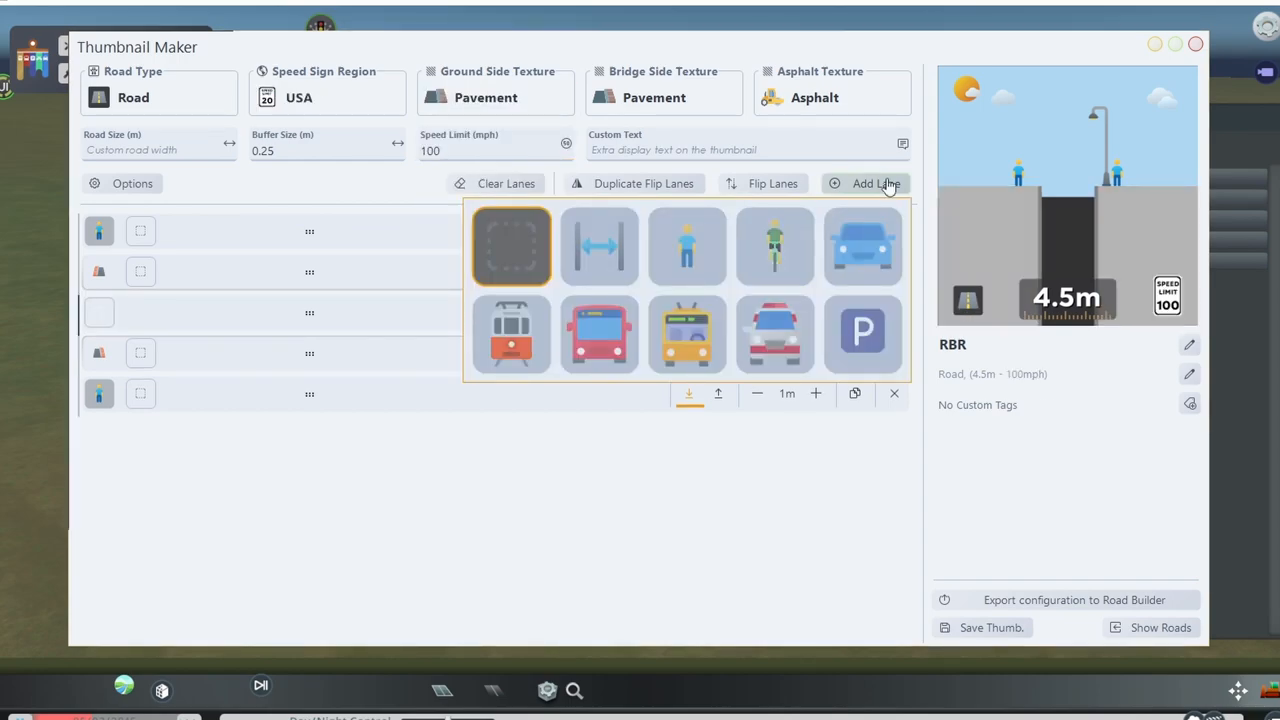
pyautogui.click(774, 246)
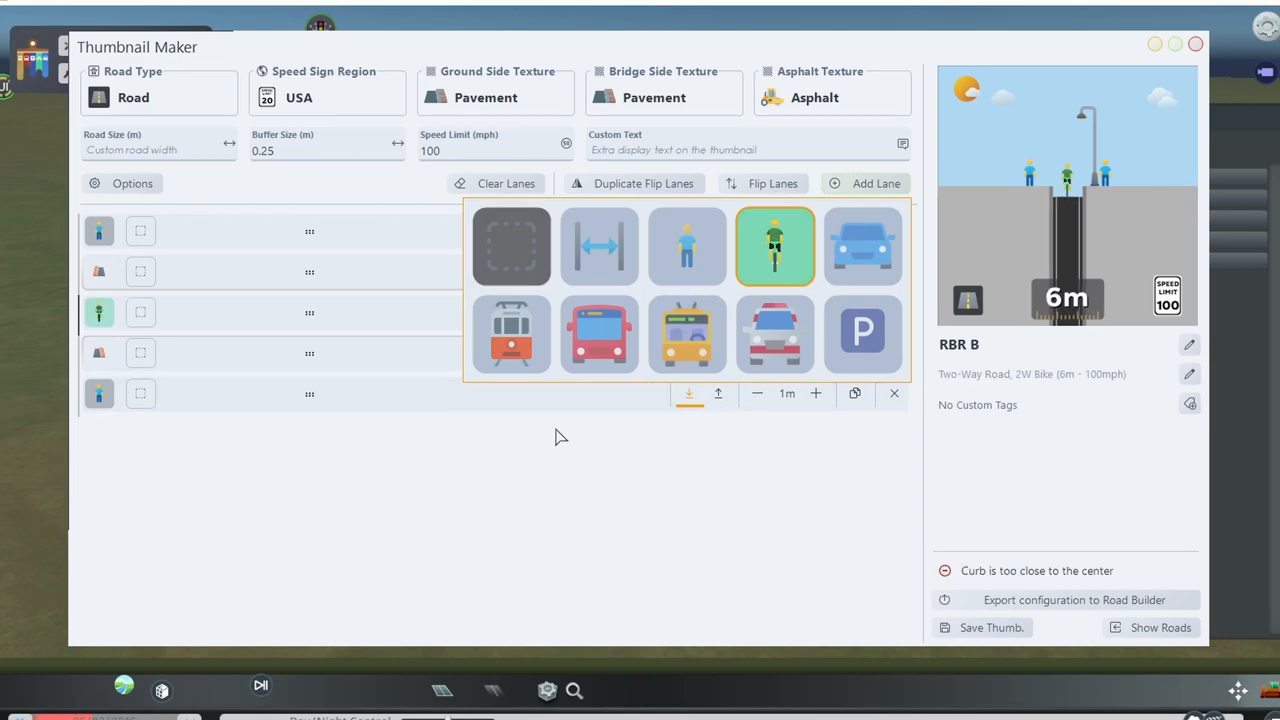
pyautogui.click(862, 246)
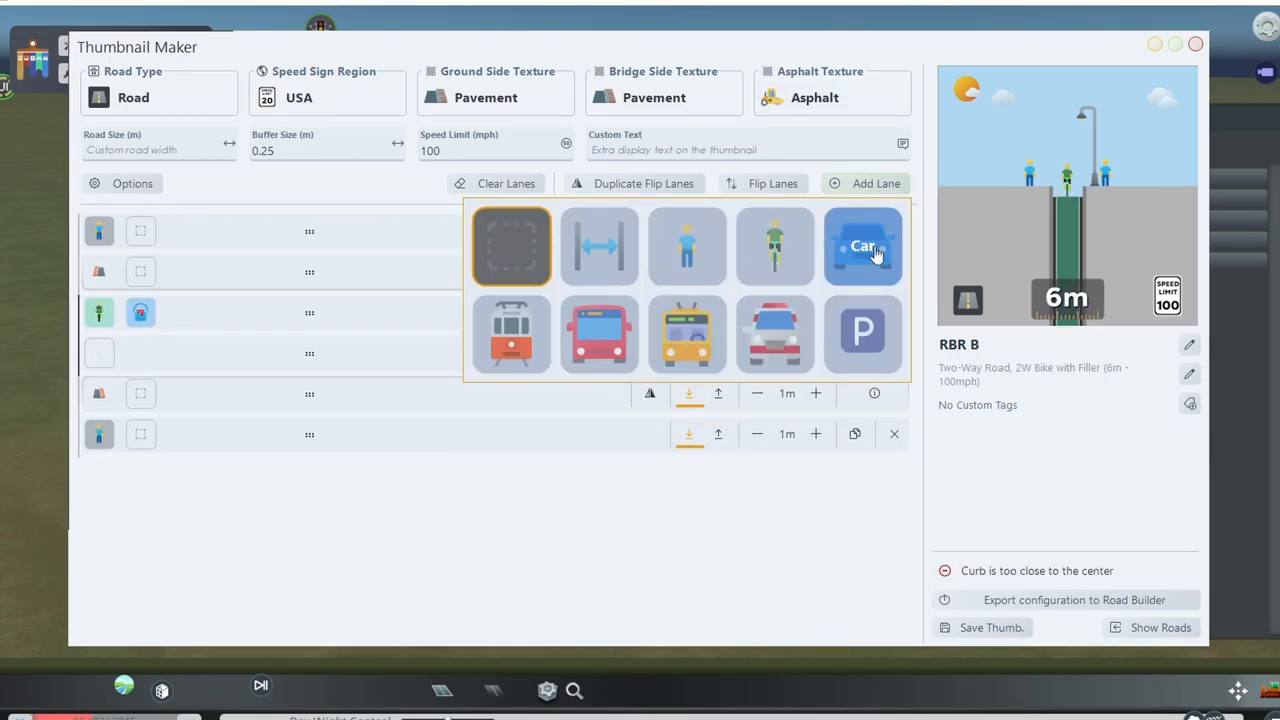
pyautogui.click(862, 246)
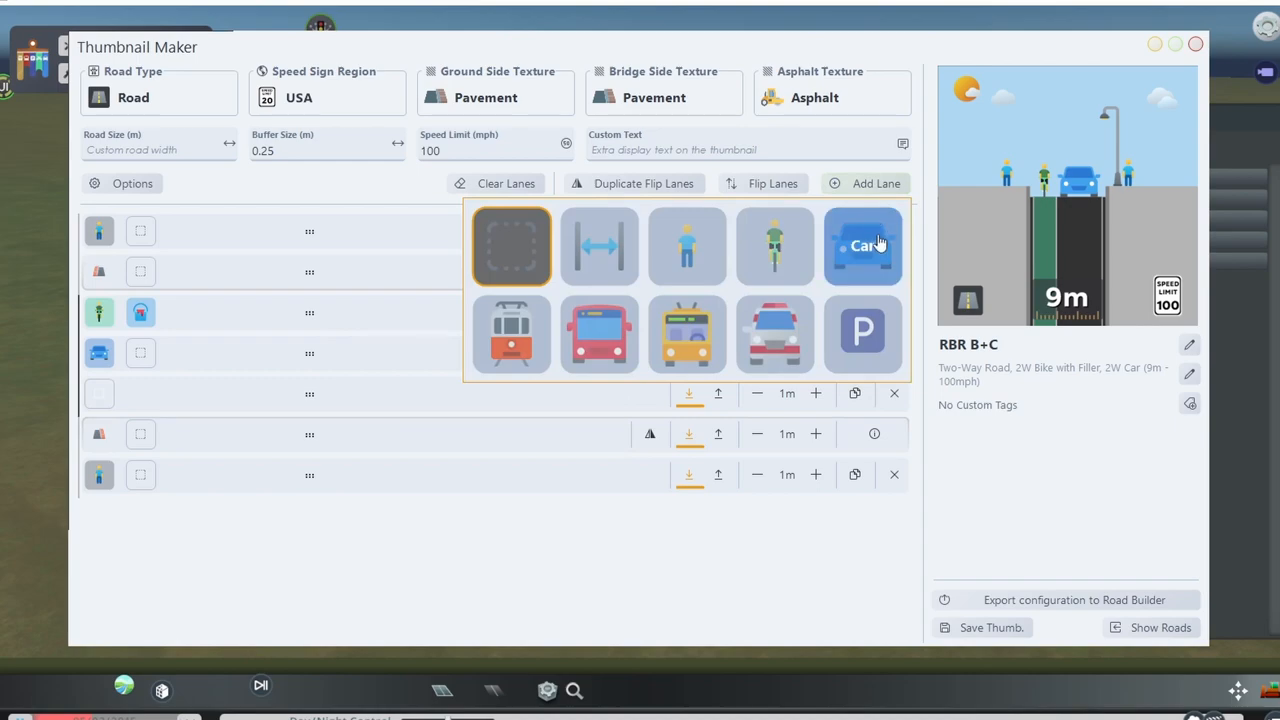
pyautogui.click(862, 244)
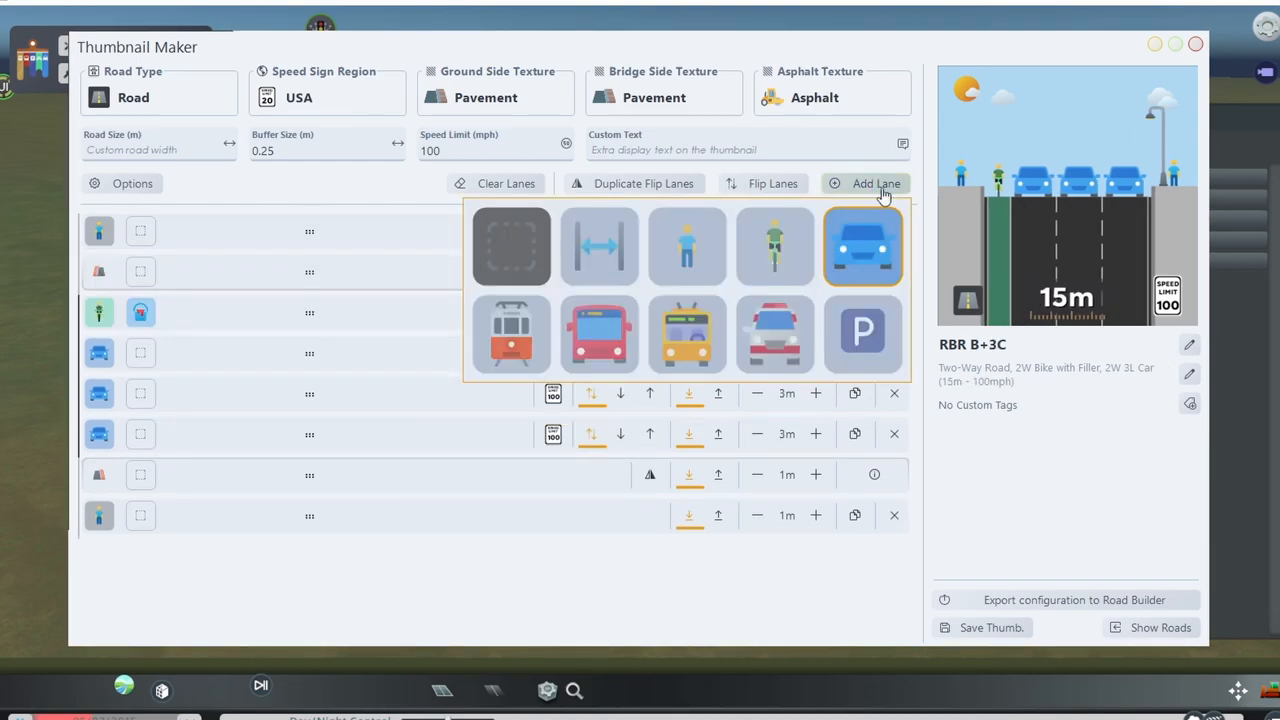
pyautogui.click(862, 246)
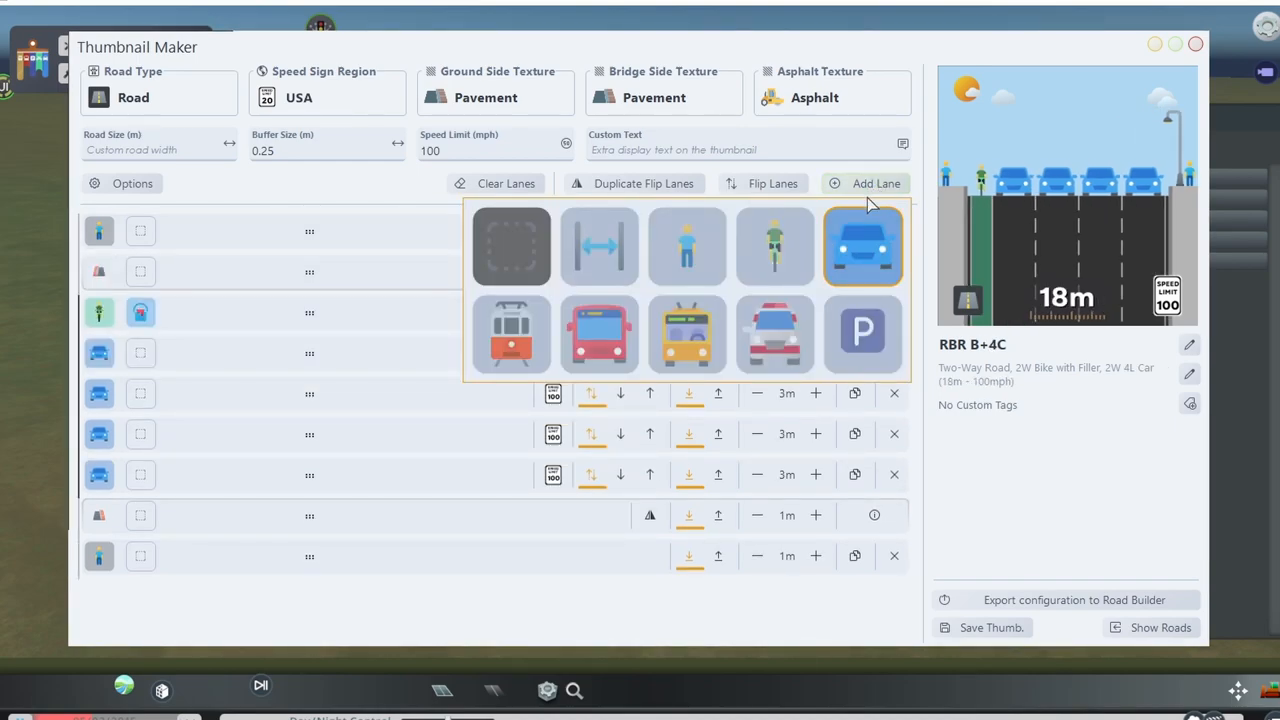
pyautogui.click(862, 244)
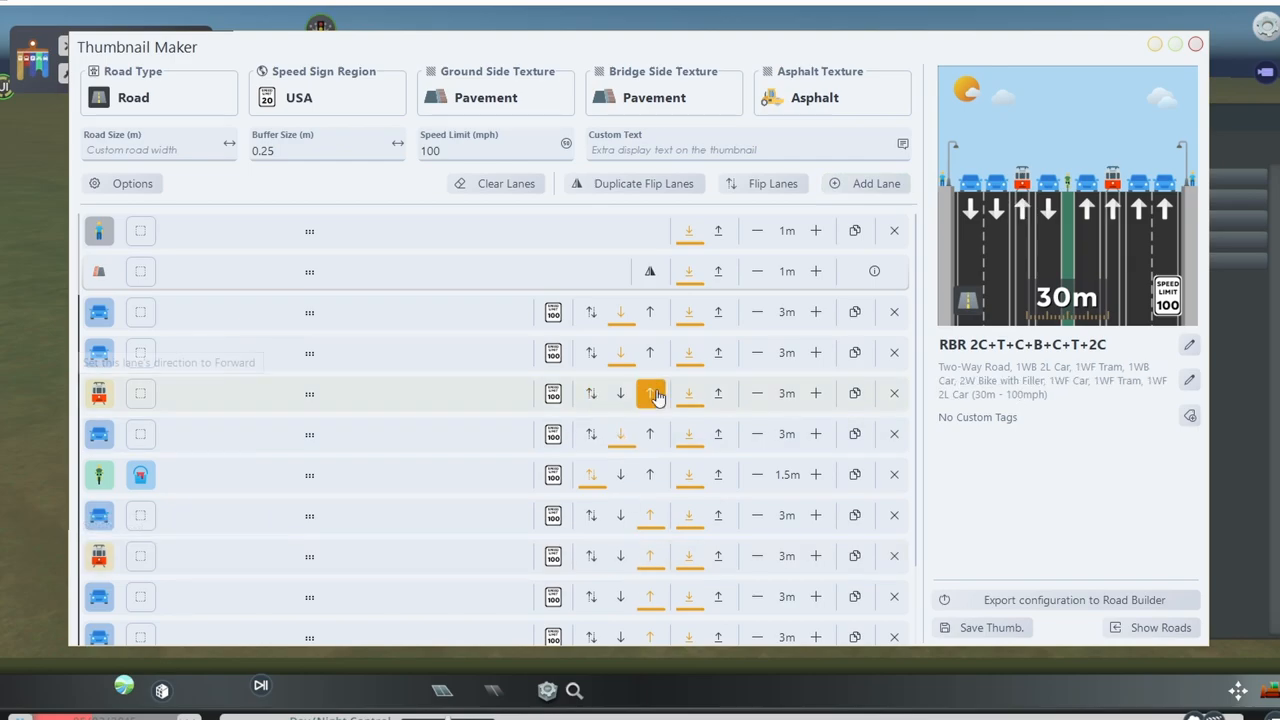
# Step: Set the tram lane forward, add a bus lane and export the configuration to Road Builder
pyautogui.click(648, 392)
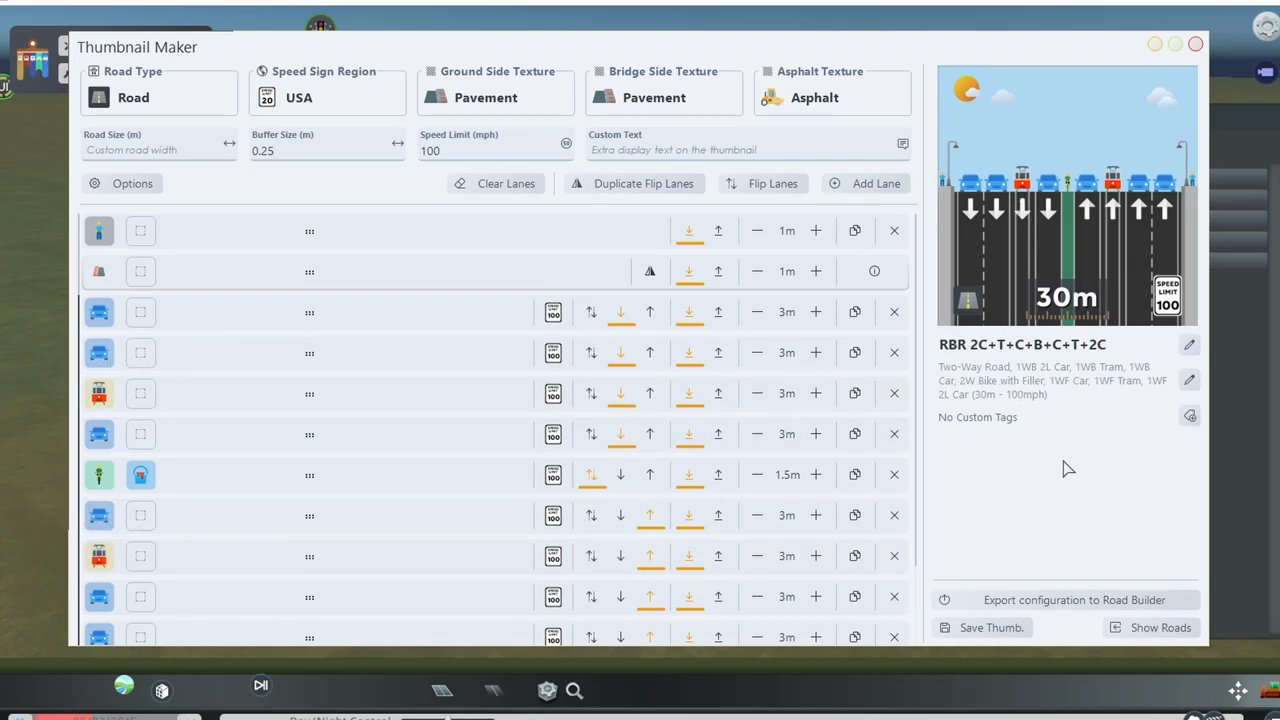
pyautogui.scroll(-3)
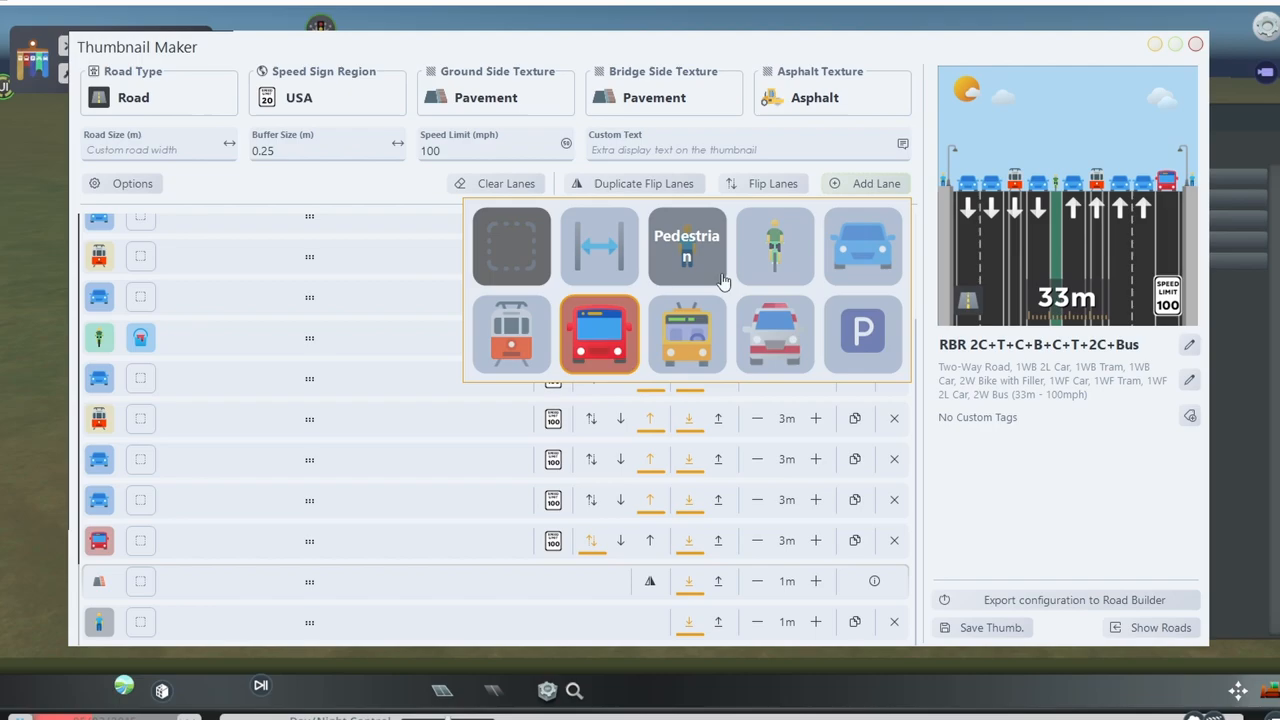
pyautogui.click(688, 246)
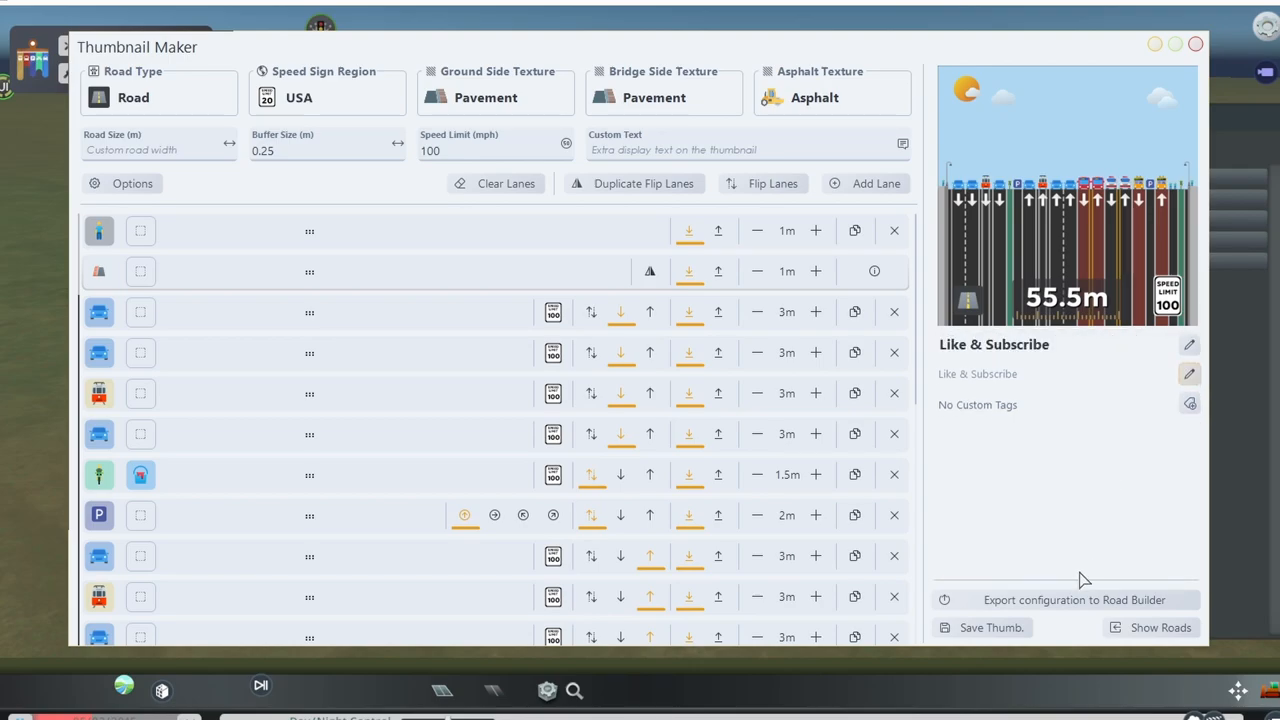
pyautogui.click(992, 628)
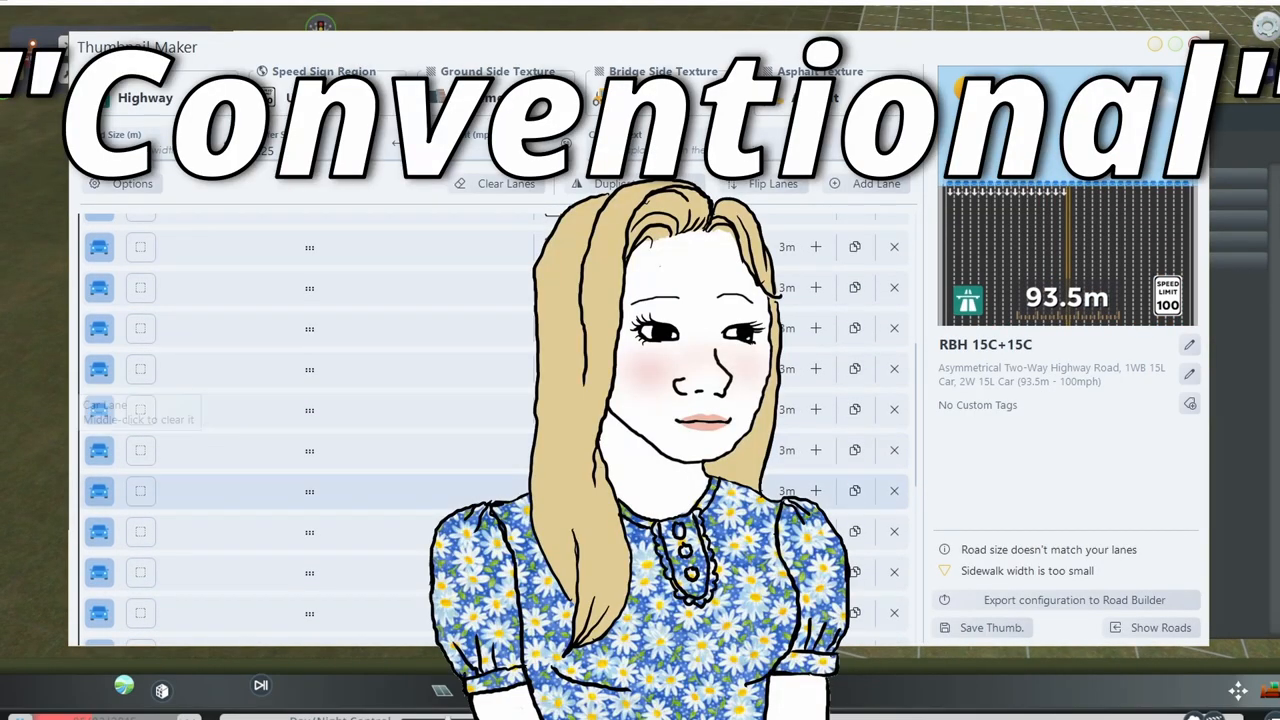
# Step: Flip a car lane's travel direction and set its decoration to none
pyautogui.click(650, 540)
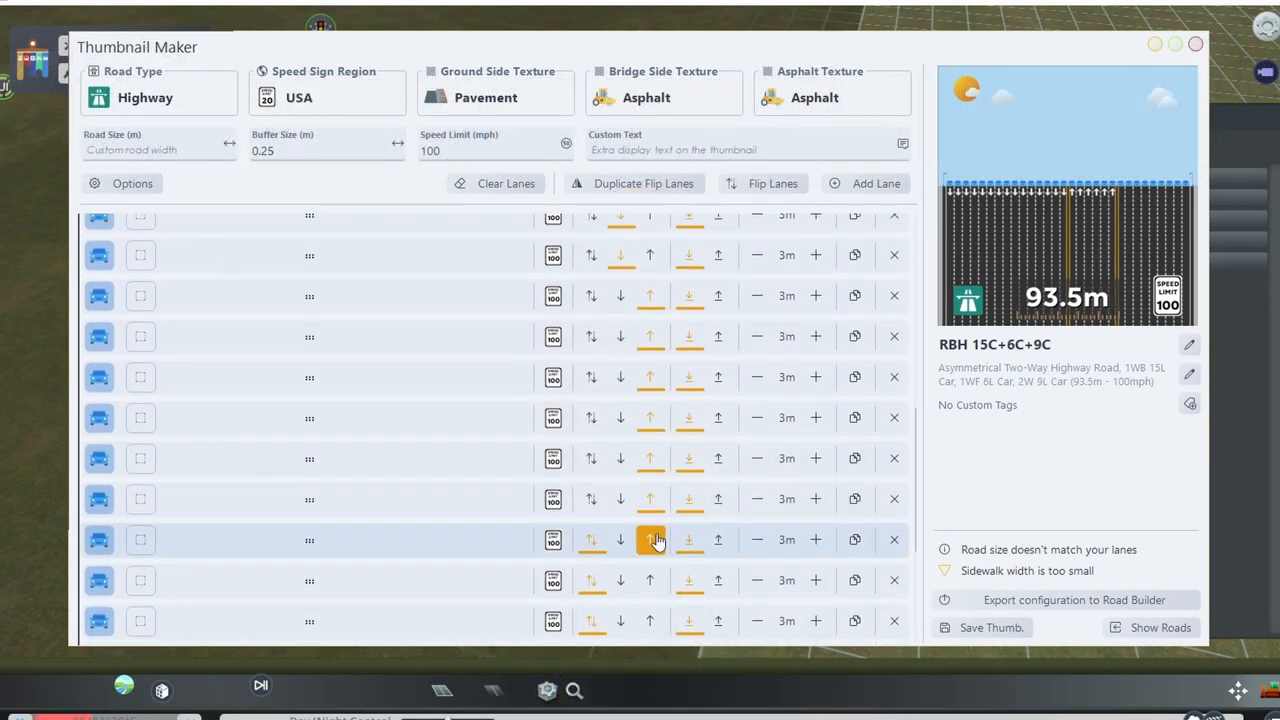
pyautogui.middleClick(656, 540)
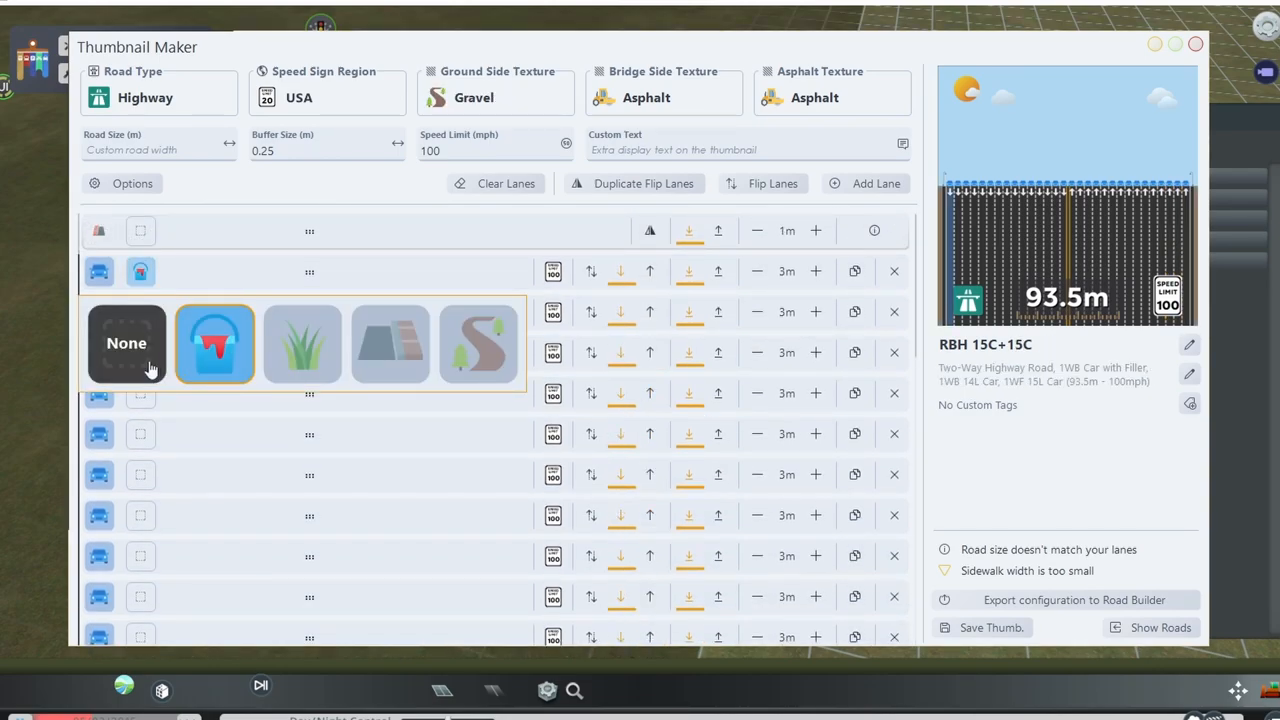
pyautogui.click(302, 344)
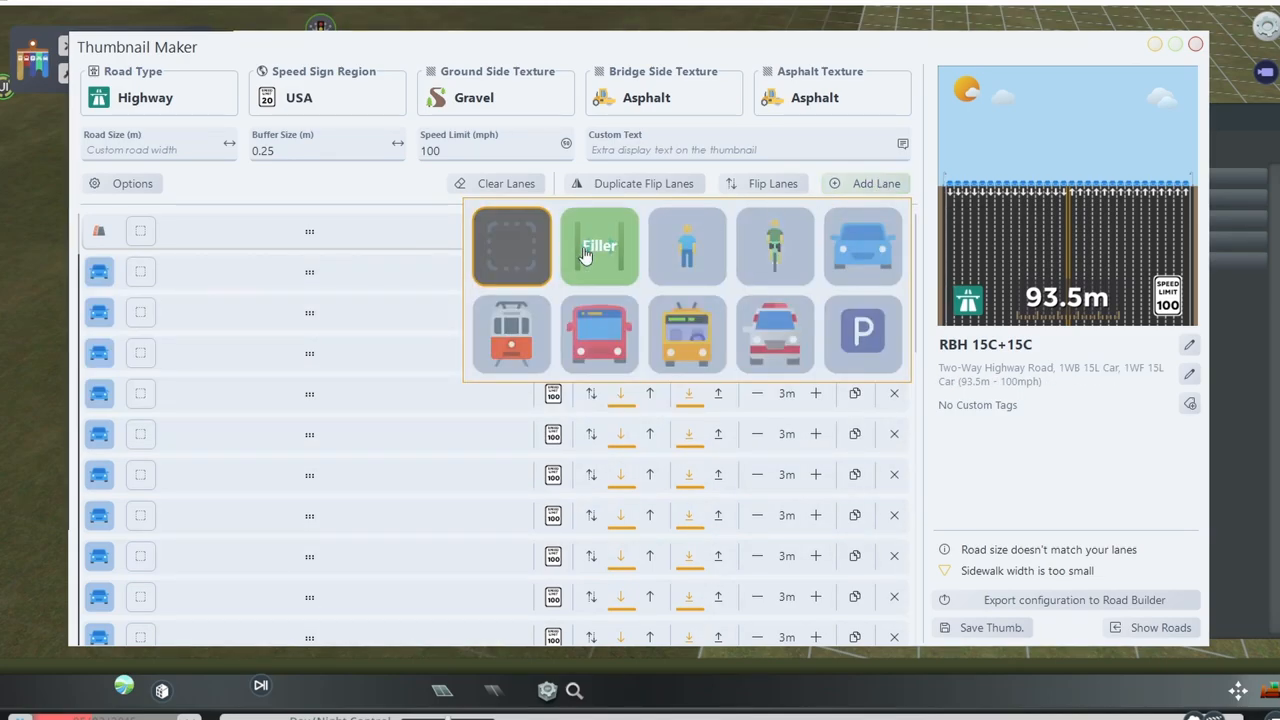
# Step: Add a filler median between the carriageways and decorate it with barrier and street ads
pyautogui.click(600, 244)
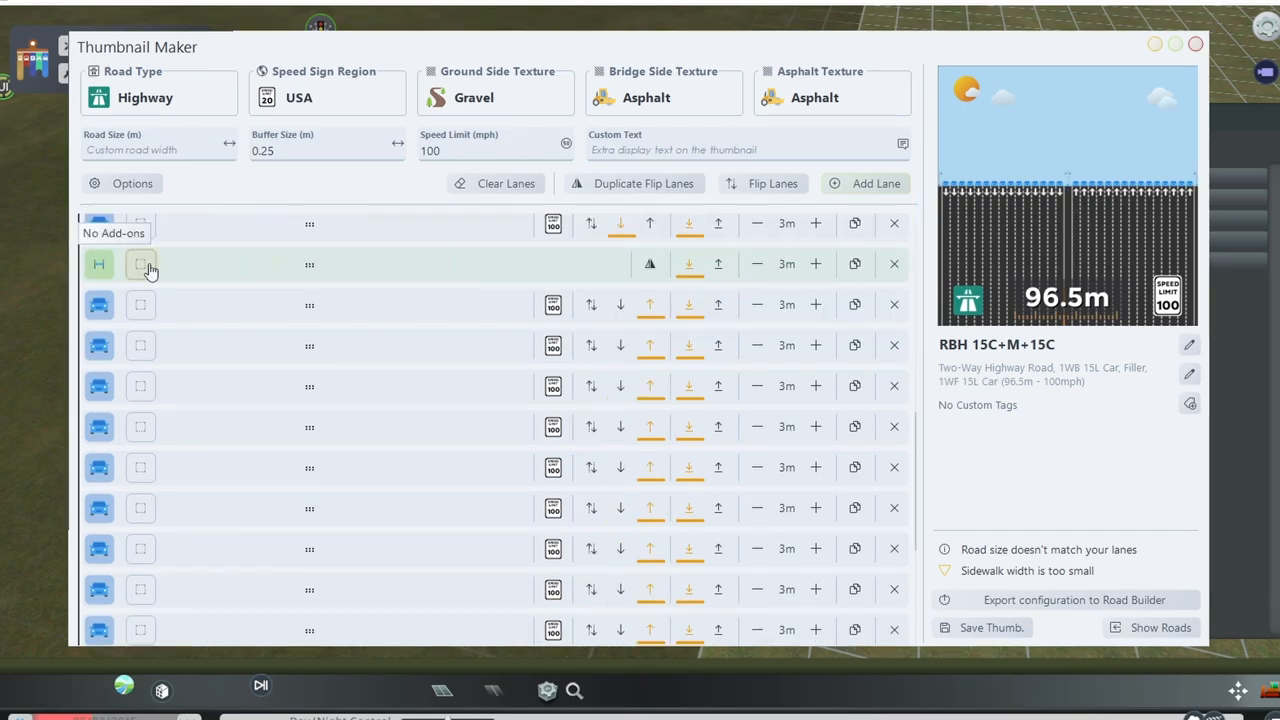
pyautogui.click(140, 264)
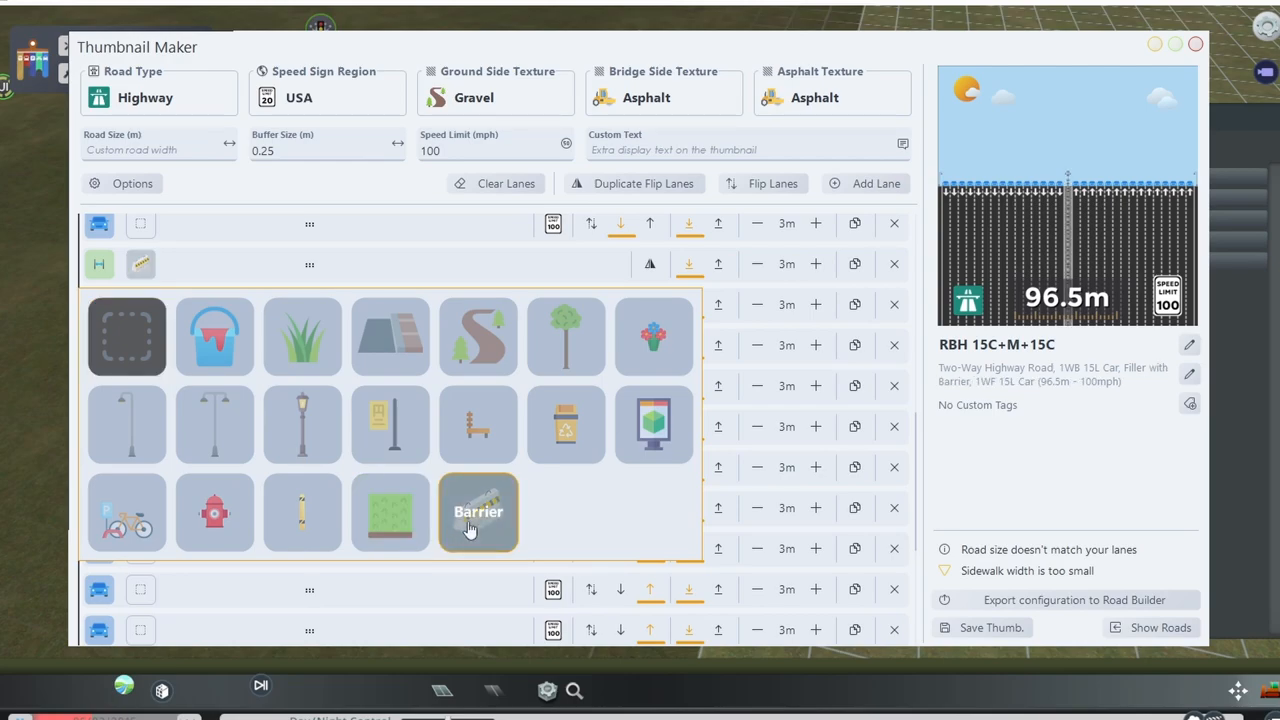
pyautogui.moveTo(652, 424)
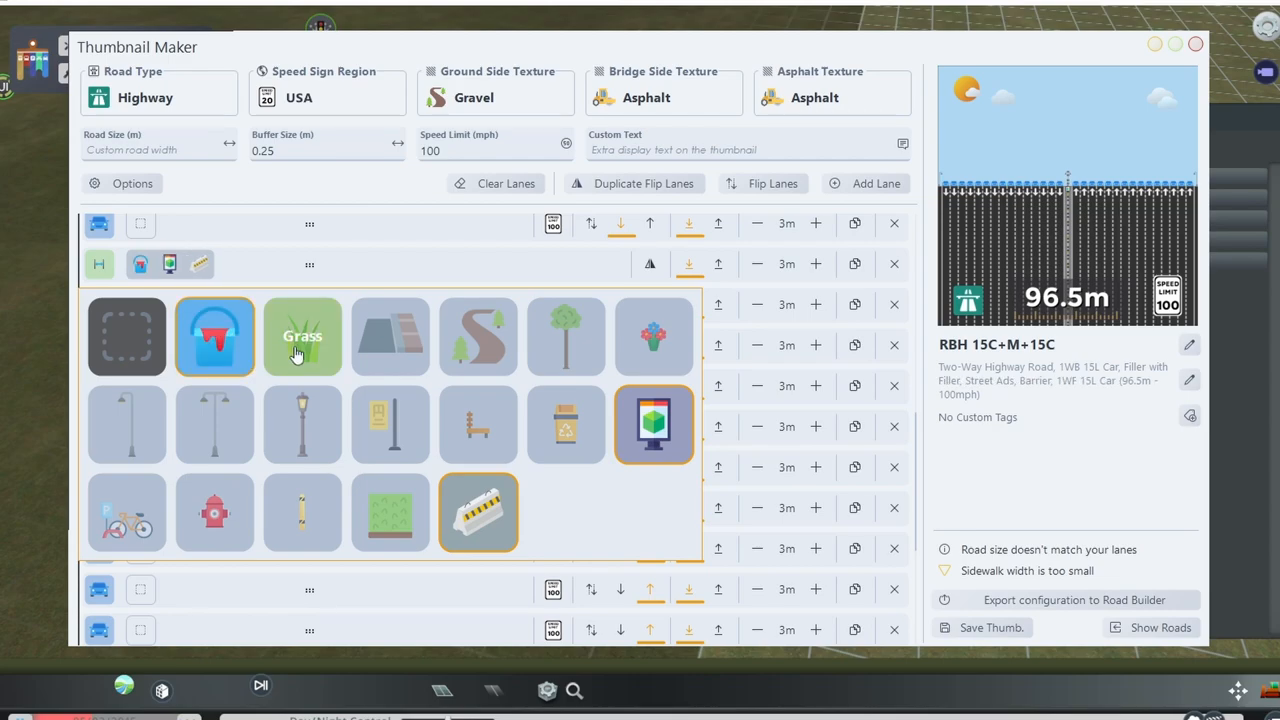
pyautogui.click(132, 184)
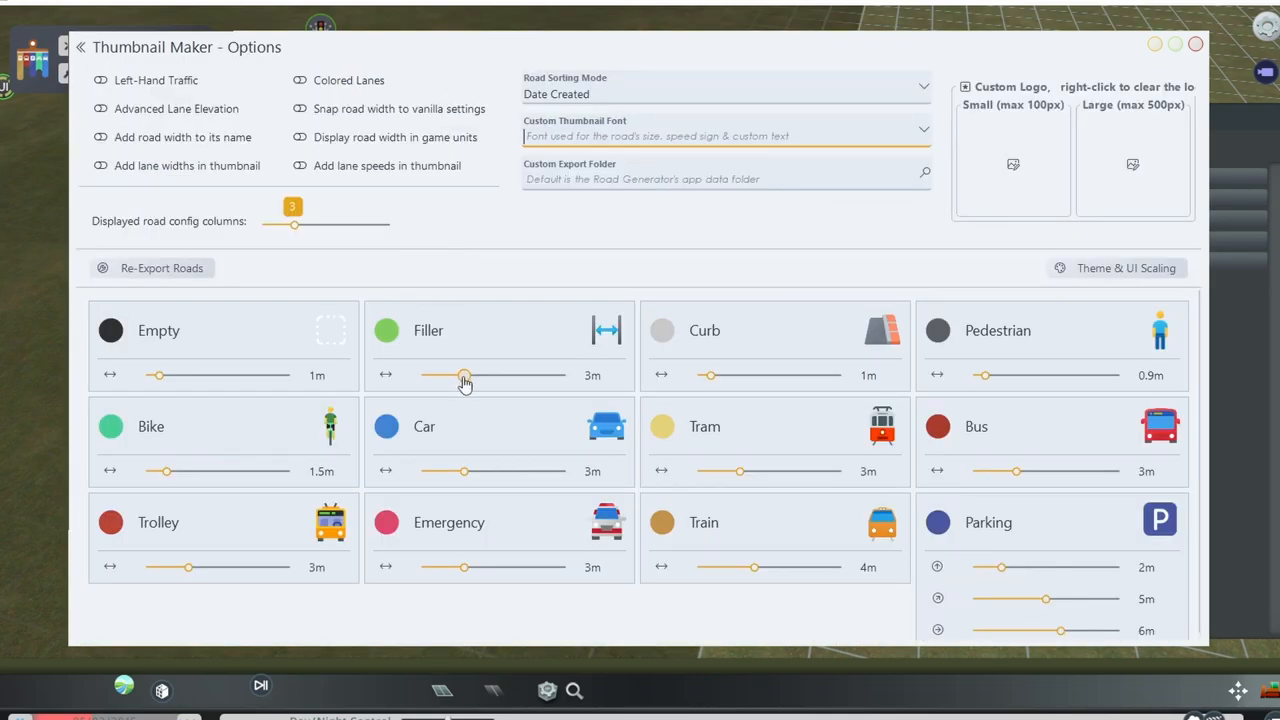
# Step: Slide the default Filler width from 3 m down to 1 m in Options
pyautogui.moveTo(464, 376); pyautogui.dragTo(430, 376)
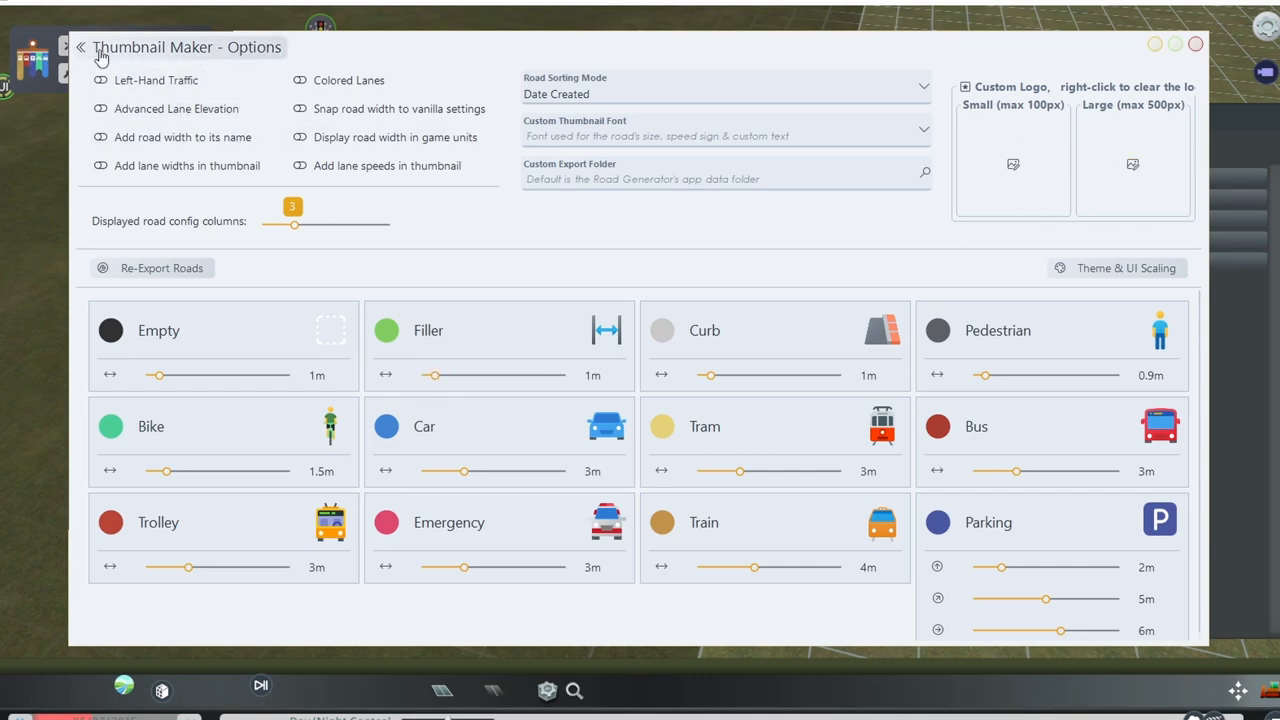
pyautogui.moveTo(80, 48)
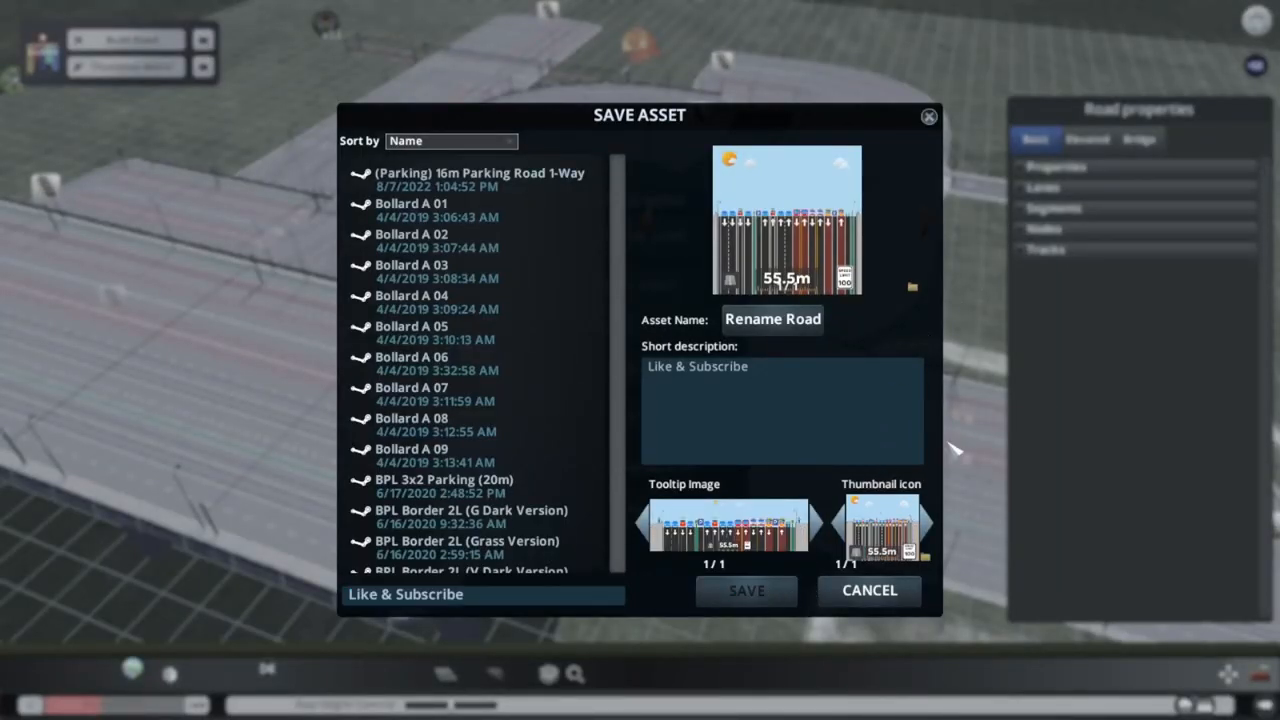
# Step: Save the road as the 'Like & Subscribe' asset for placement in the city
pyautogui.click(868, 590)
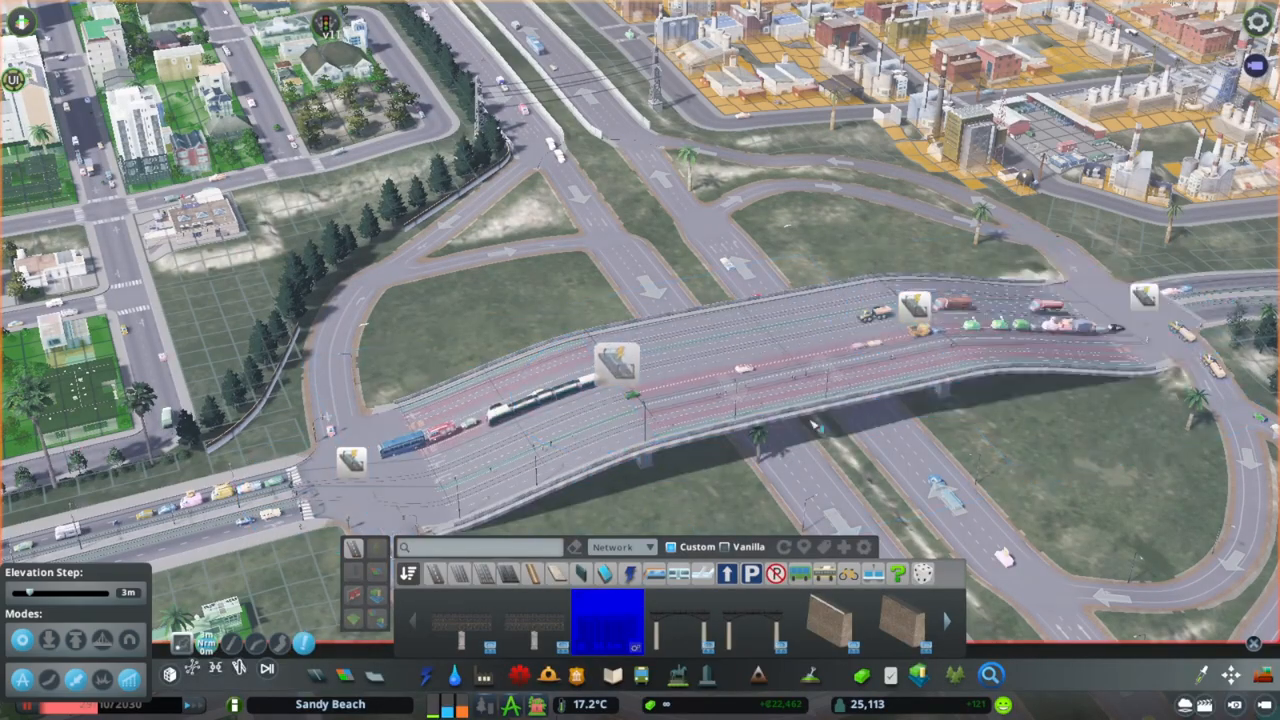